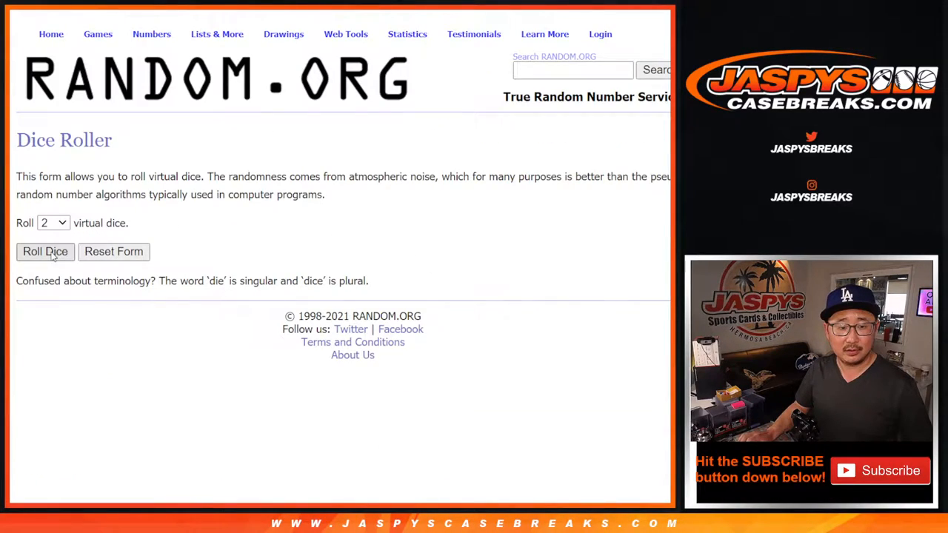
Randomize the 26 names on the List Randomizer, then reshuffle with Again! until it reads 11 times
{"action": "left_click", "coordinate": [45, 251]}
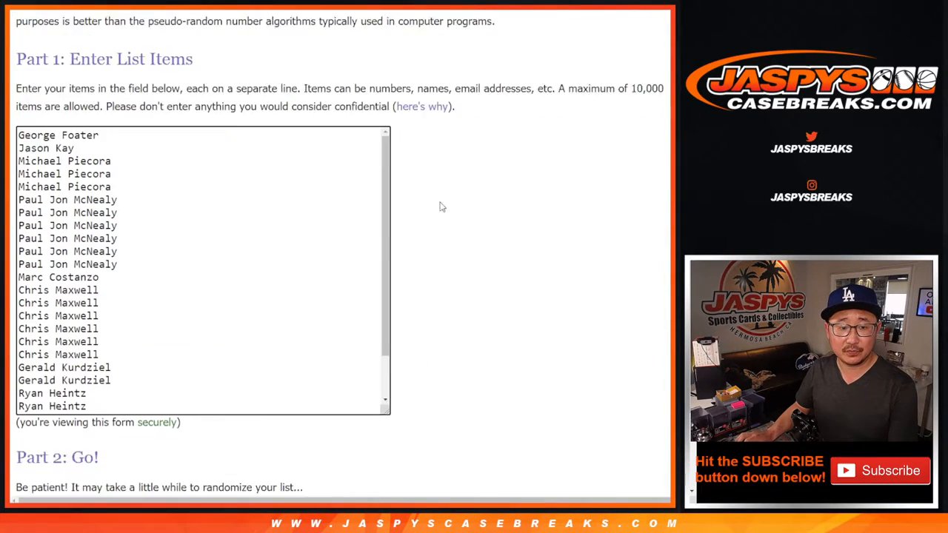
{"action": "scroll", "scroll_direction": "down", "scroll_amount": 3}
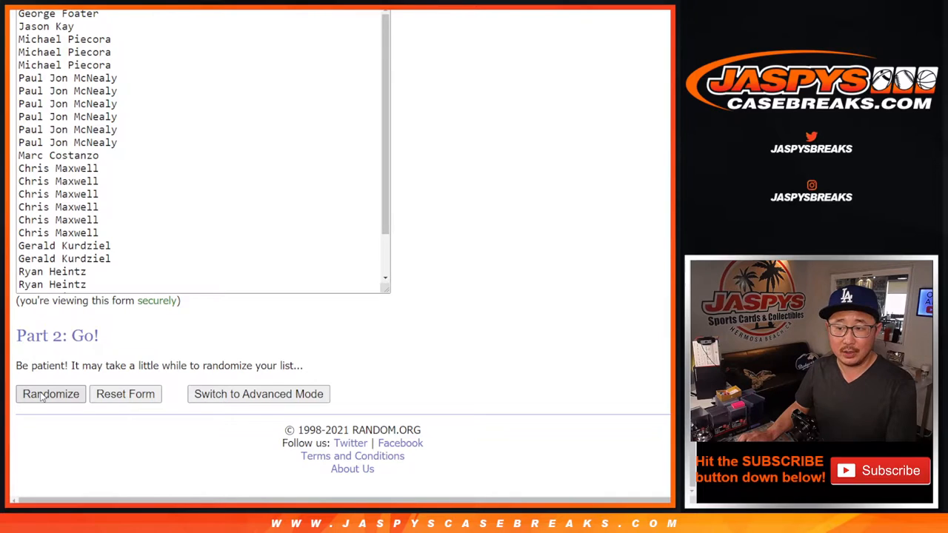
{"action": "left_click", "coordinate": [50, 393]}
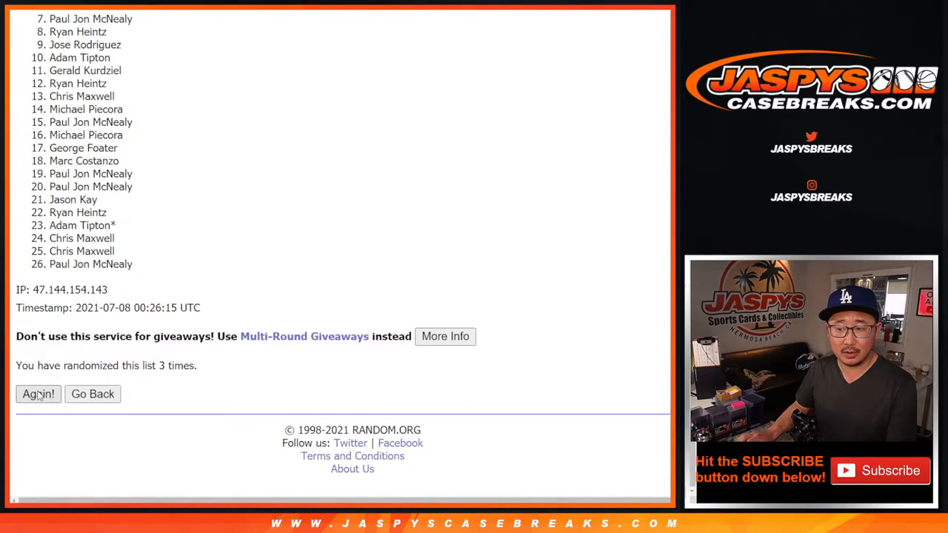
{"action": "left_click", "coordinate": [38, 393]}
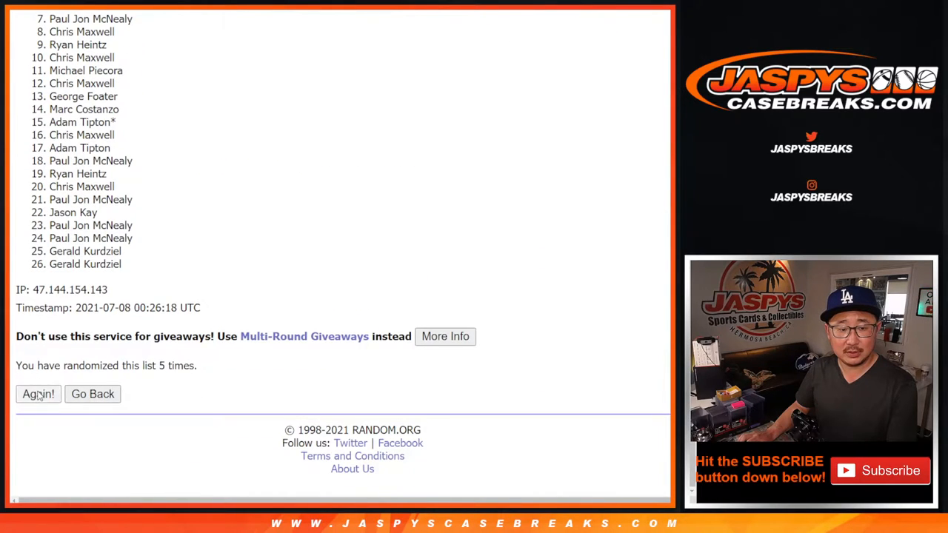
{"action": "left_click", "coordinate": [38, 393]}
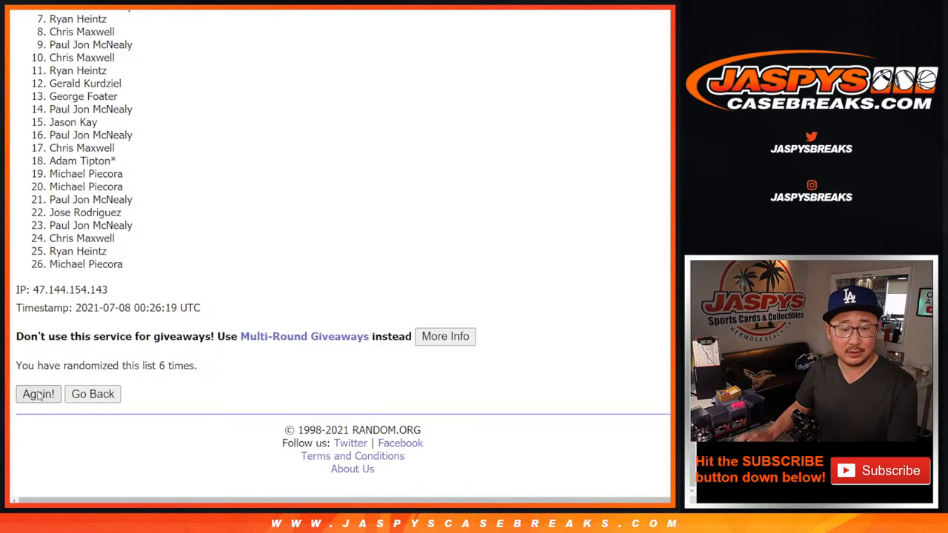
{"action": "left_click", "coordinate": [38, 393]}
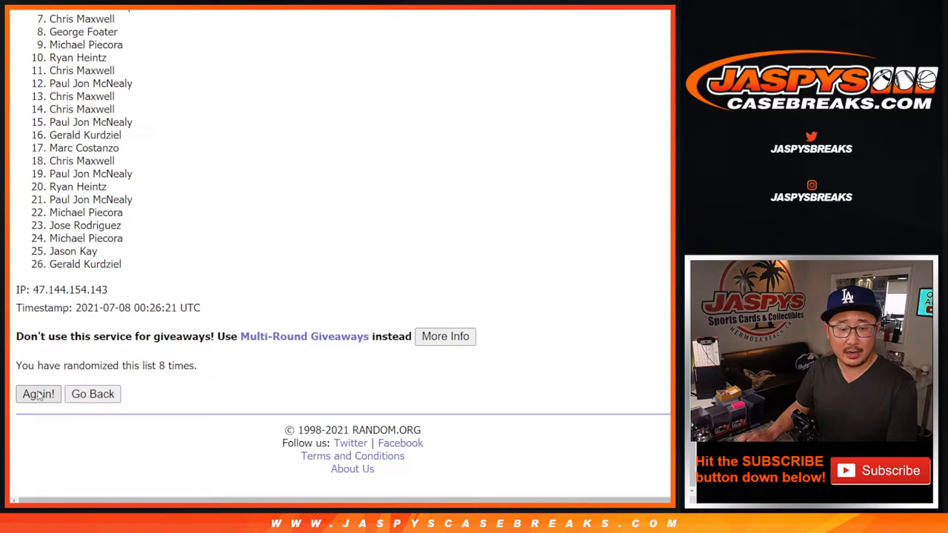
{"action": "left_click", "coordinate": [38, 393]}
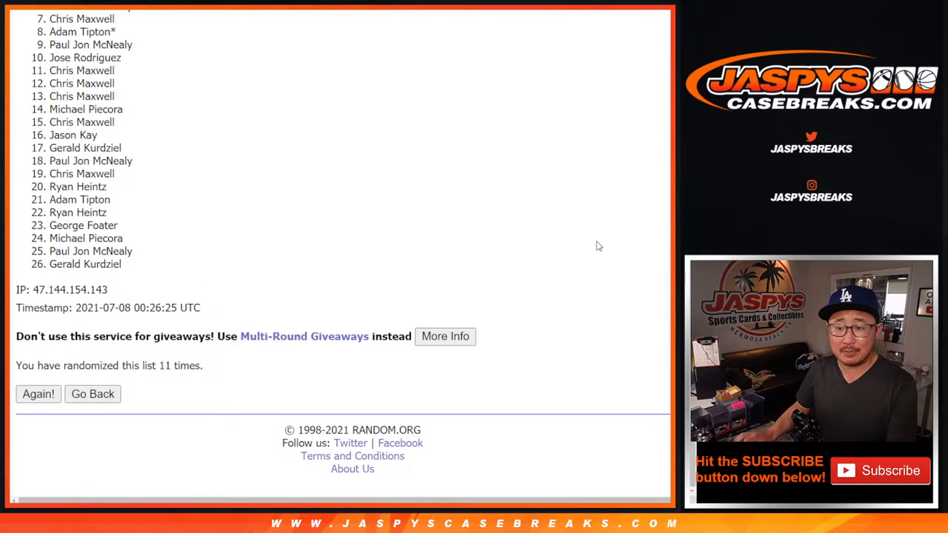
{"action": "mouse_move", "coordinate": [598, 200]}
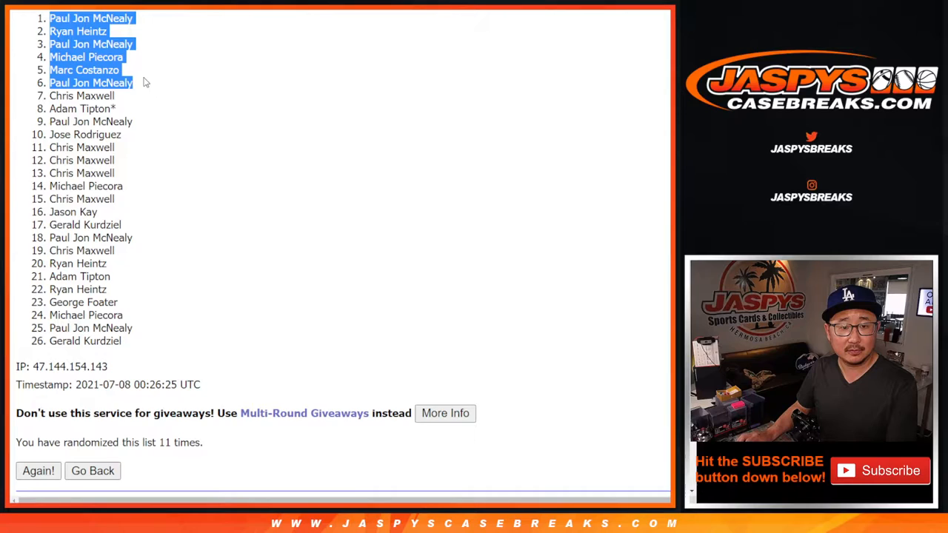
{"action": "mouse_move", "coordinate": [322, 111]}
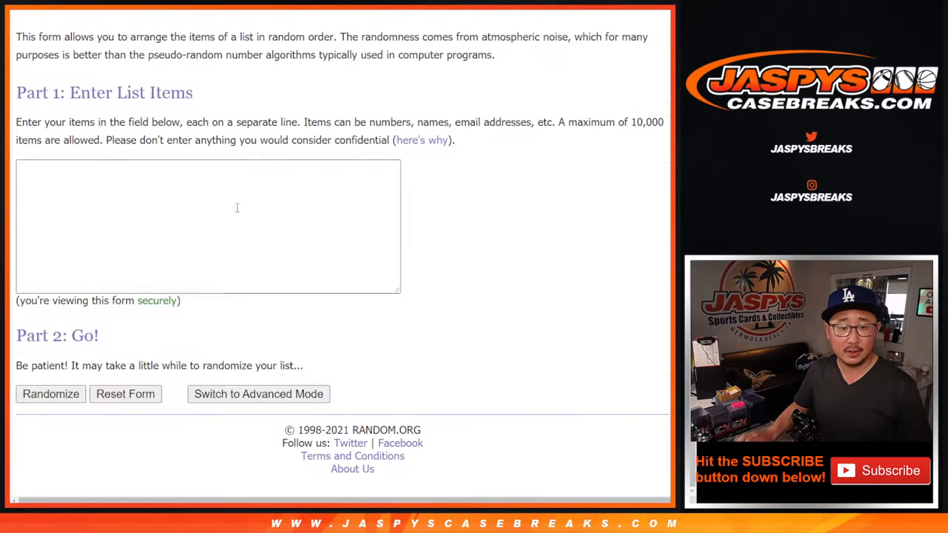
{"action": "type", "text": "George Foater"}
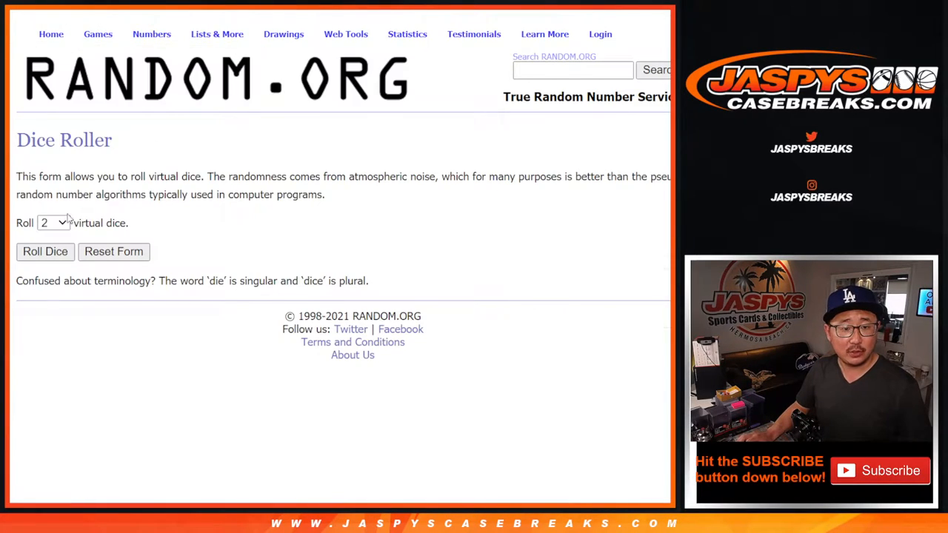
{"action": "left_click", "coordinate": [45, 251]}
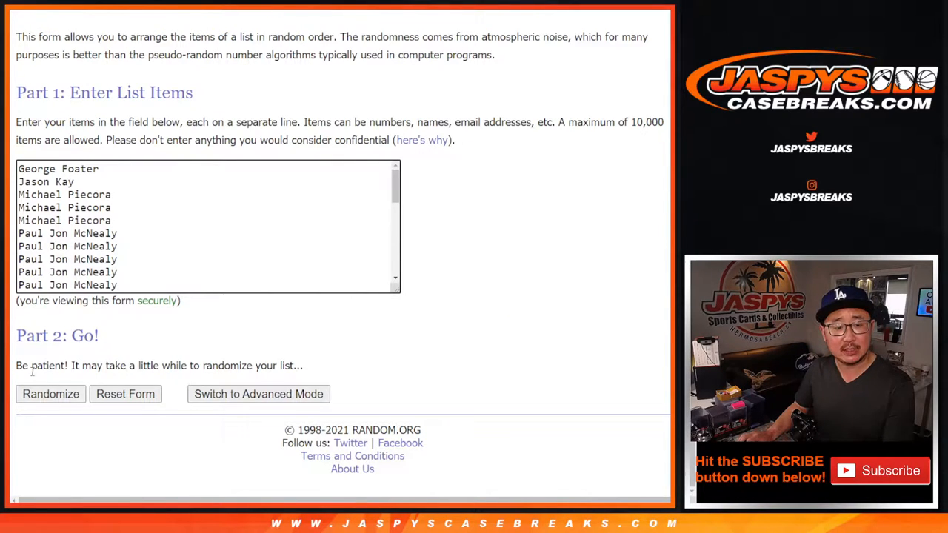
{"action": "left_click", "coordinate": [51, 393]}
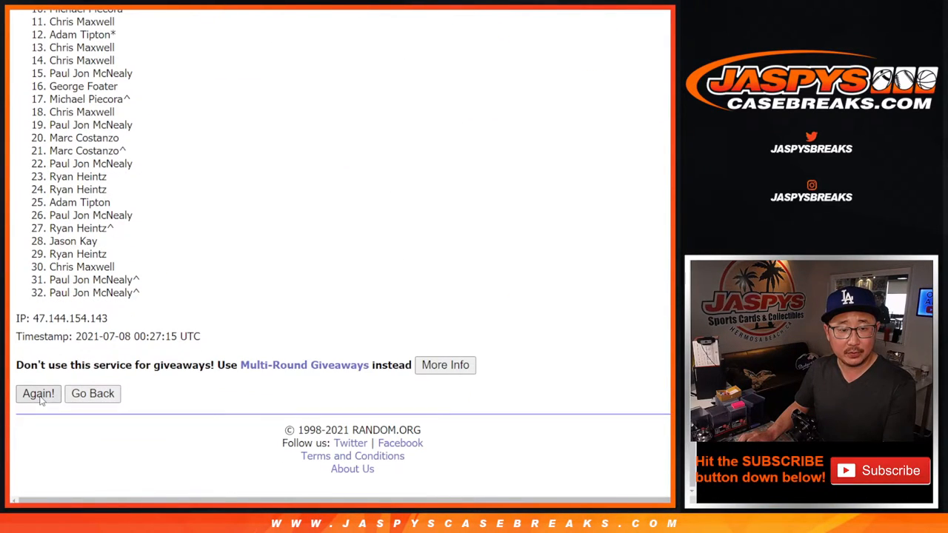
Reshuffle the 32-name list with Again! until the counter reads 10 times
{"action": "left_click", "coordinate": [38, 393]}
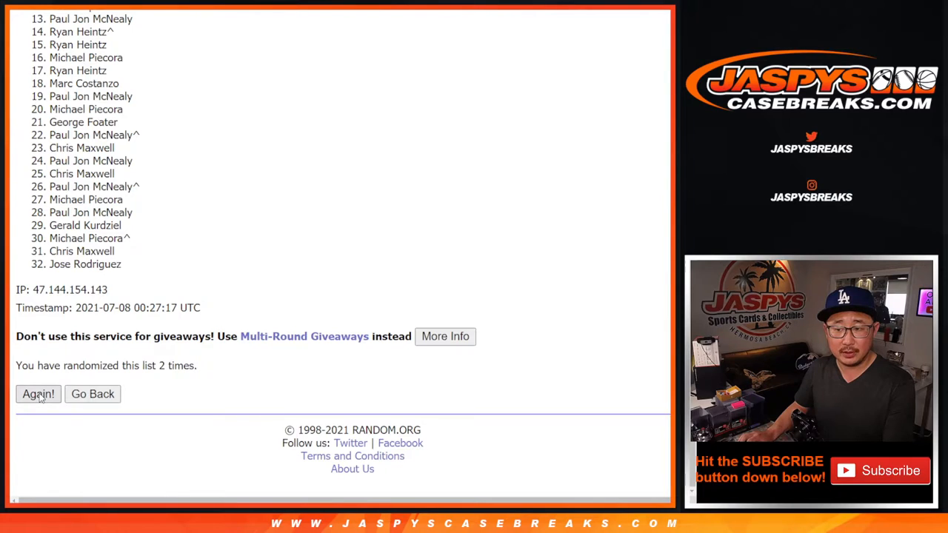
{"action": "left_click", "coordinate": [37, 393]}
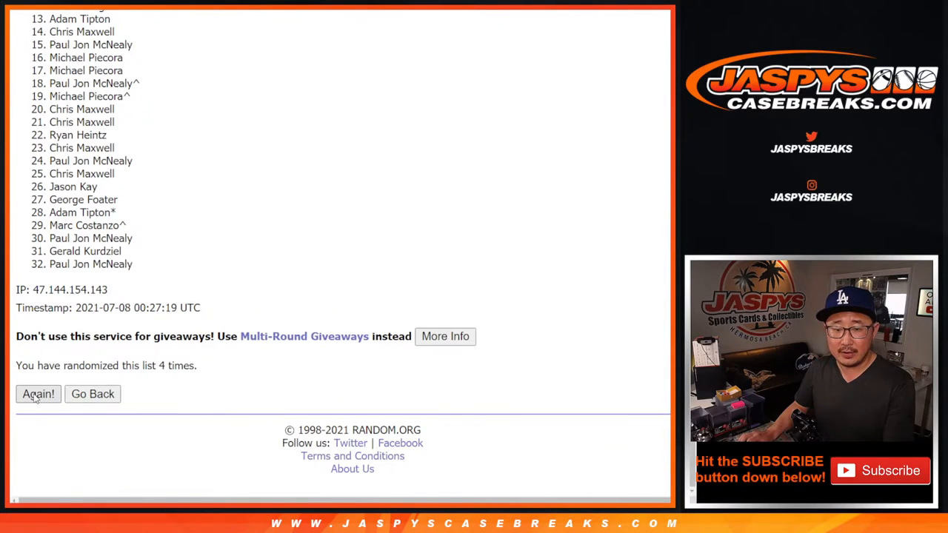
{"action": "left_click", "coordinate": [38, 394]}
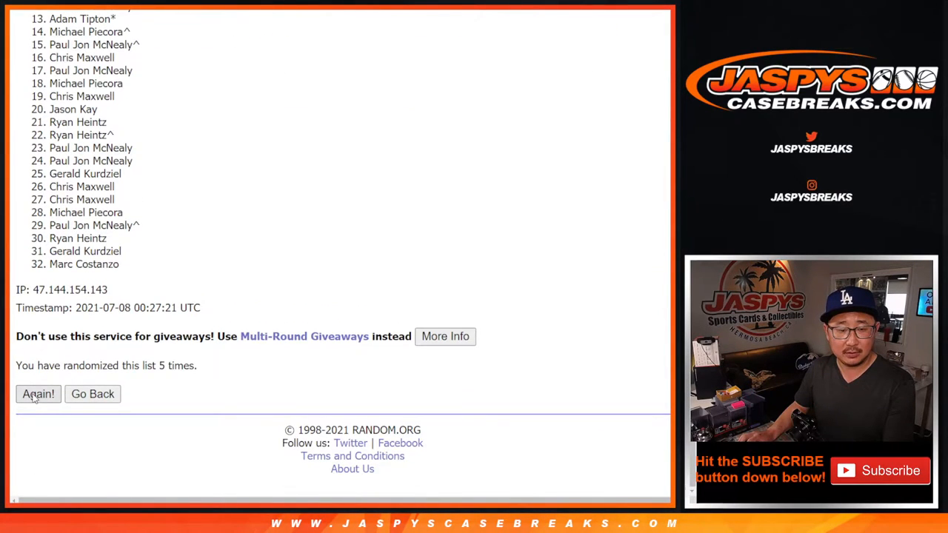
{"action": "left_click", "coordinate": [38, 393]}
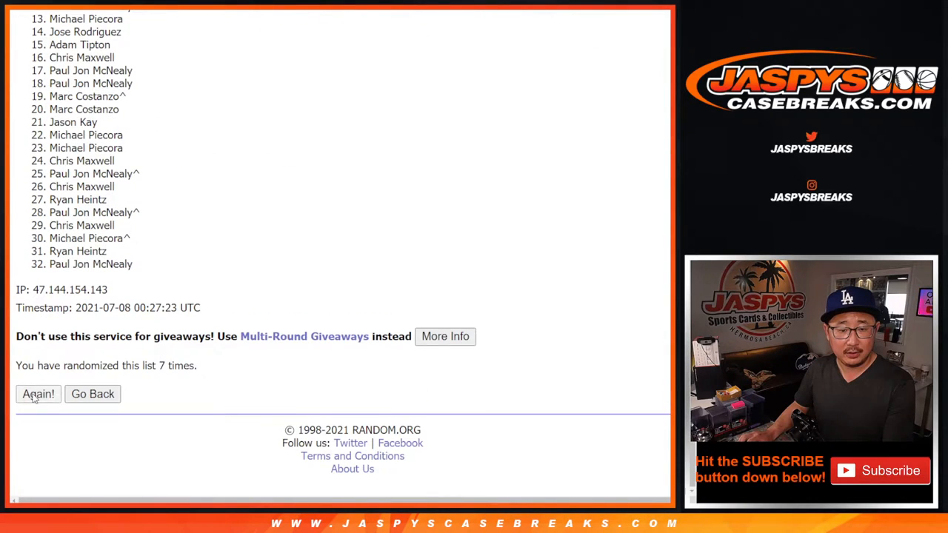
{"action": "left_click", "coordinate": [38, 393]}
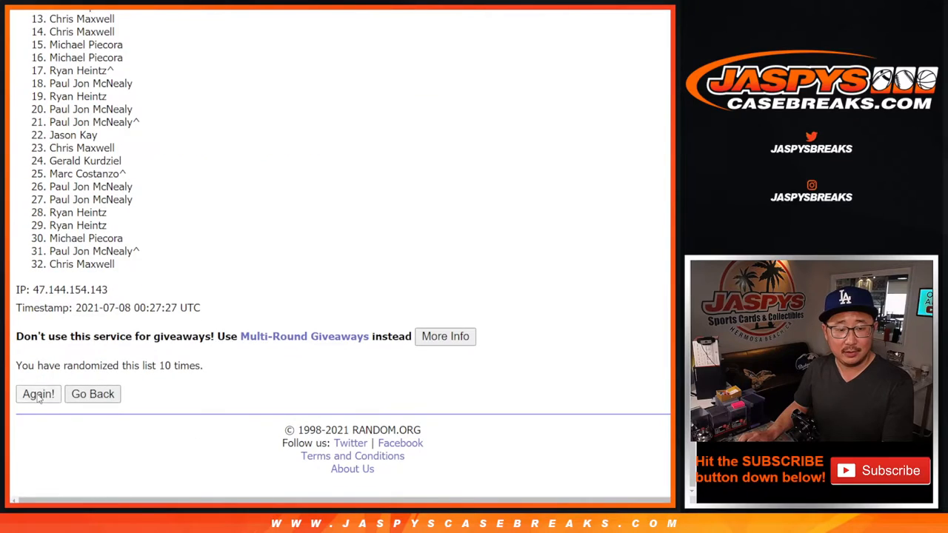
{"action": "left_click", "coordinate": [38, 393]}
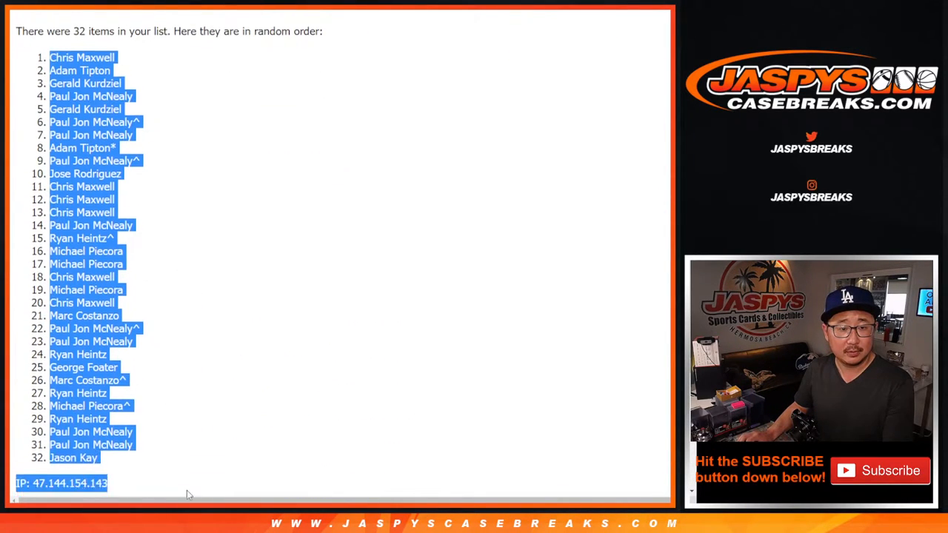
Paste the randomized results into cell A1 of the blank Sheet1
{"action": "scroll", "scroll_direction": "down", "scroll_amount": 3}
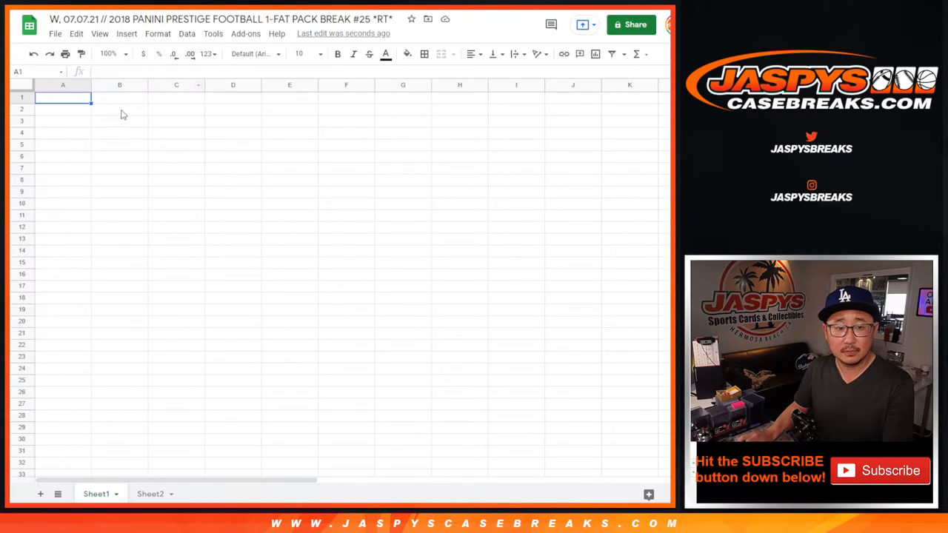
{"action": "key", "text": "ctrl+v"}
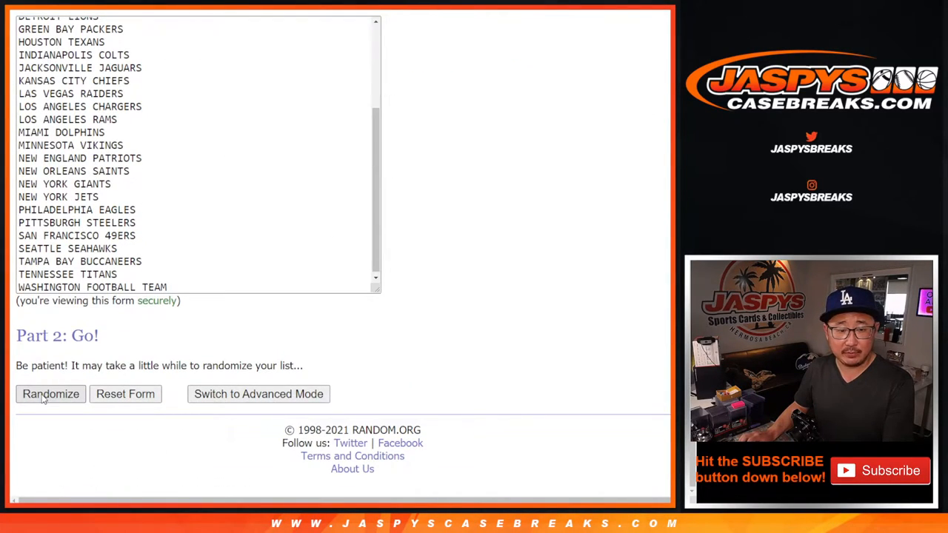
Randomize the 32 NFL teams five times and scroll through the final team order
{"action": "left_click", "coordinate": [50, 393]}
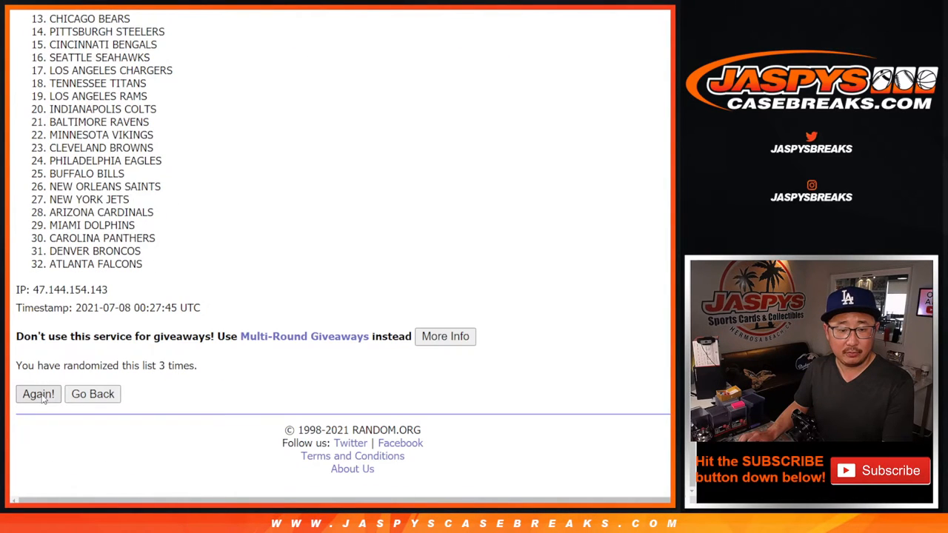
{"action": "left_click", "coordinate": [38, 393]}
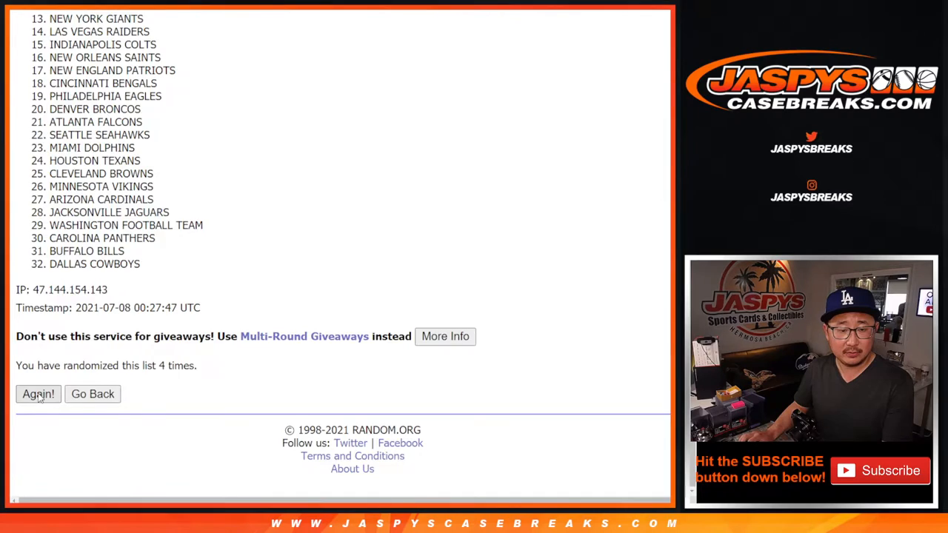
{"action": "left_click", "coordinate": [37, 393]}
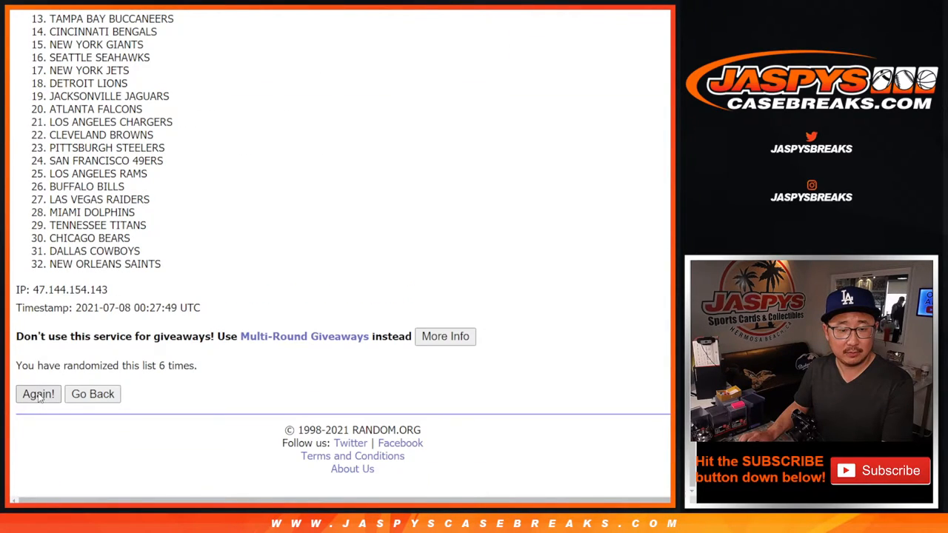
{"action": "left_click", "coordinate": [38, 393]}
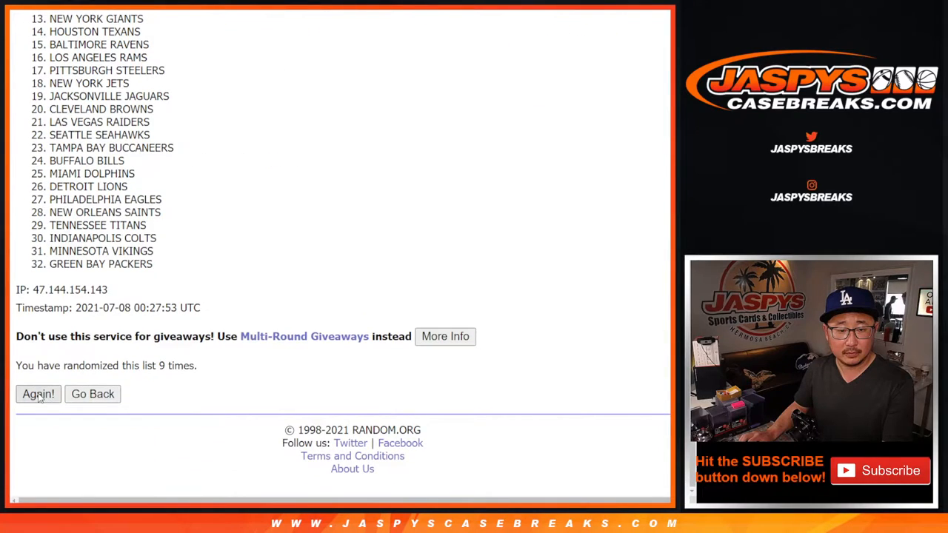
{"action": "left_click", "coordinate": [38, 394]}
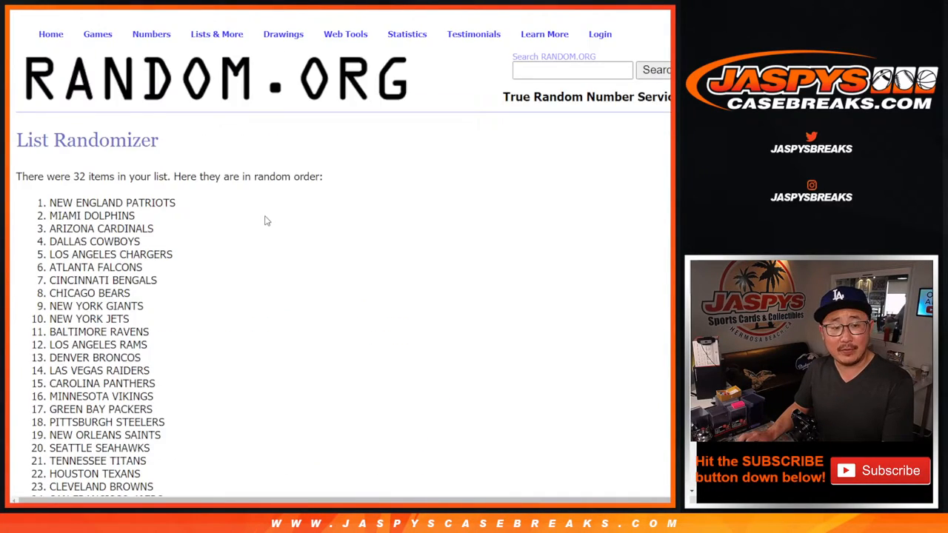
{"action": "scroll", "scroll_direction": "down", "scroll_amount": 3}
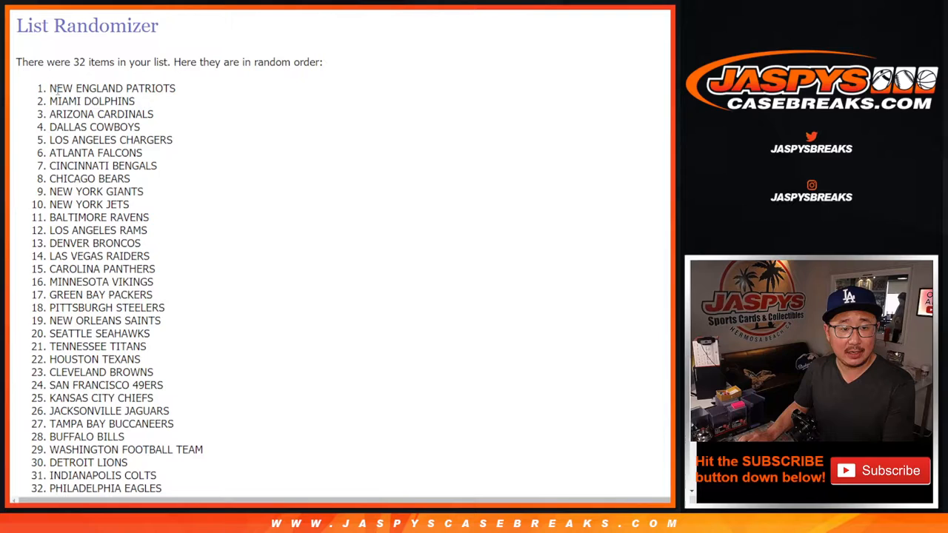
{"action": "scroll", "scroll_direction": "down", "scroll_amount": 3}
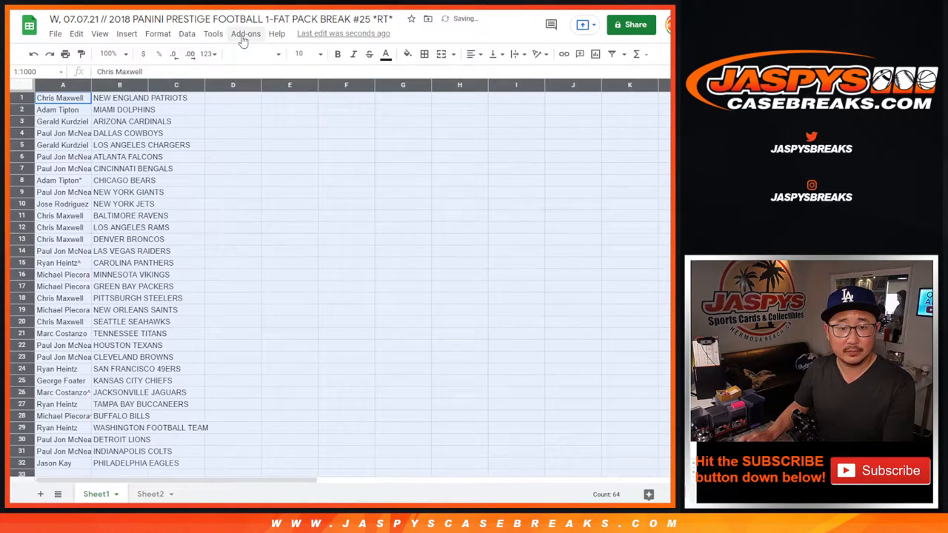
Set the sheet text to size 12 and select all 32 rows of names and teams
{"action": "left_click", "coordinate": [299, 54]}
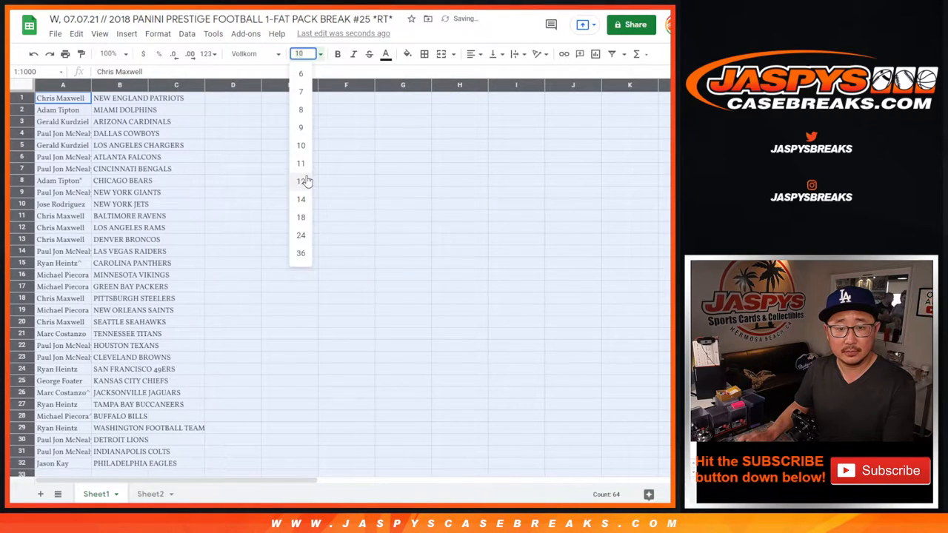
{"action": "left_click", "coordinate": [301, 181]}
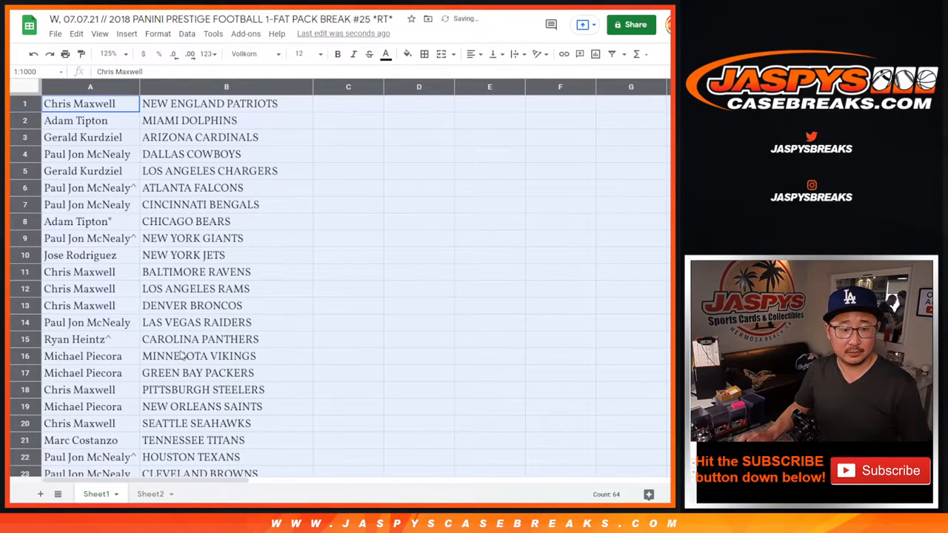
{"action": "left_click_drag", "start_coordinate": [79, 103], "coordinate": [198, 356]}
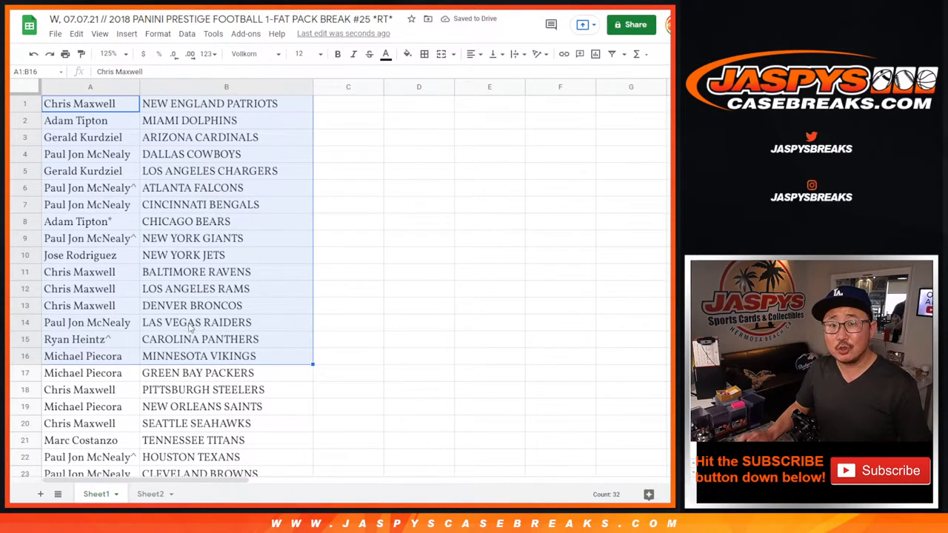
{"action": "scroll", "scroll_direction": "down", "scroll_amount": 3}
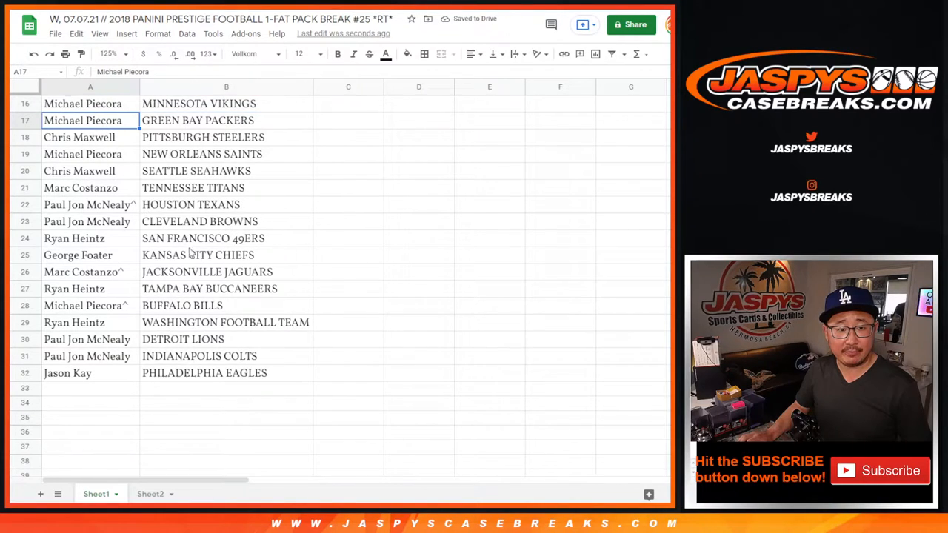
{"action": "left_click_drag", "start_coordinate": [83, 120], "coordinate": [226, 372]}
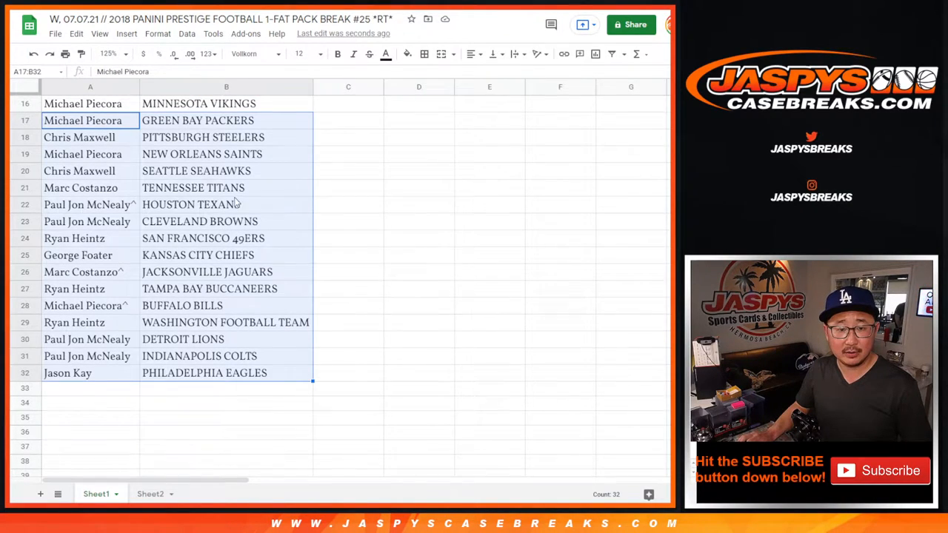
Change the zoom level and print the sheet on a portrait page
{"action": "left_click", "coordinate": [109, 53]}
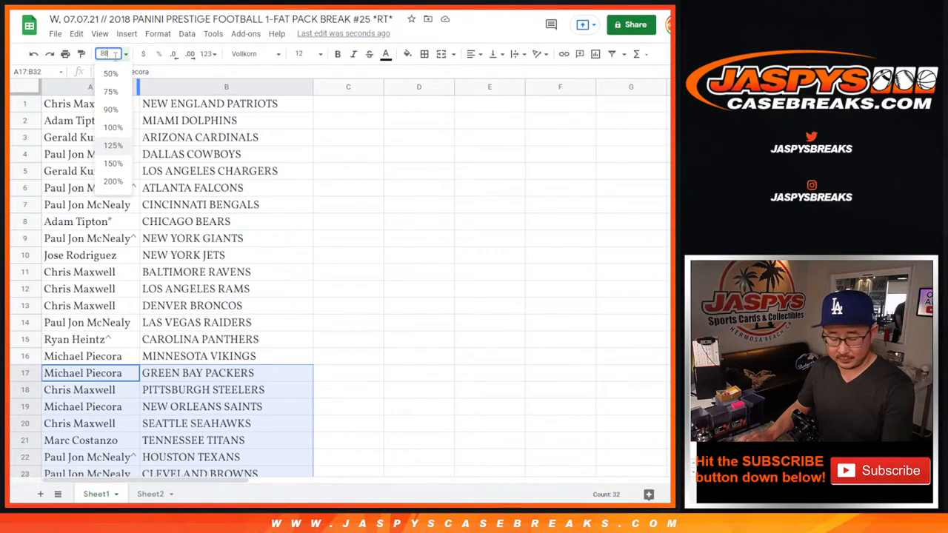
{"action": "left_click", "coordinate": [187, 34]}
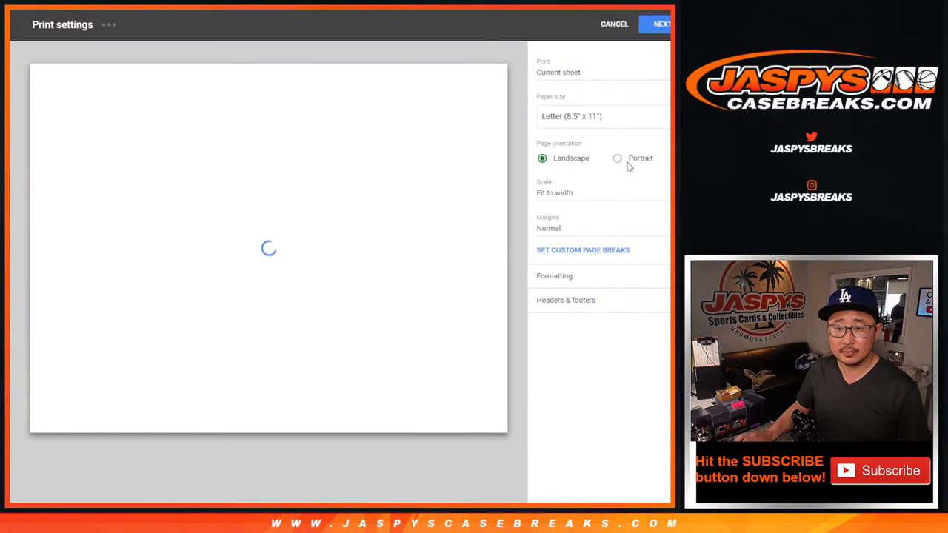
{"action": "left_click", "coordinate": [617, 157]}
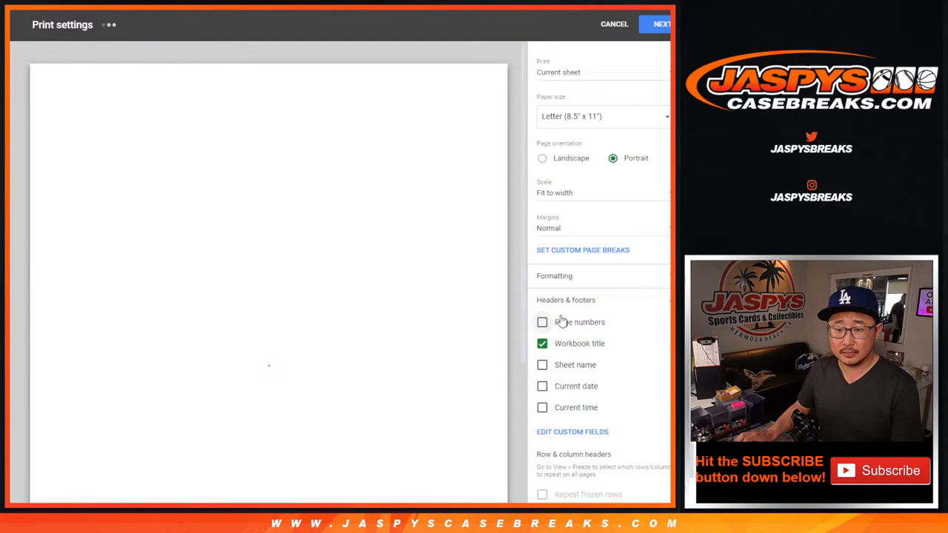
{"action": "left_click", "coordinate": [660, 24]}
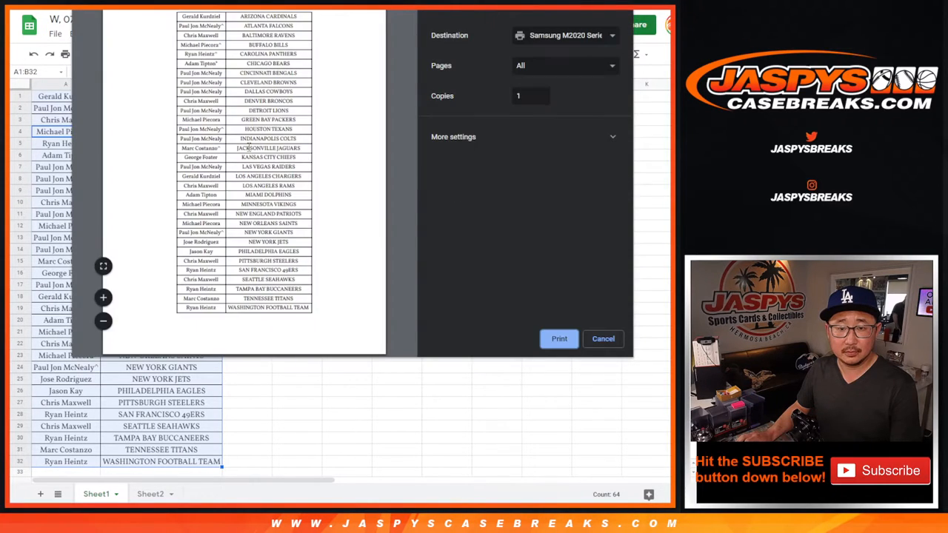
{"action": "left_click", "coordinate": [603, 338]}
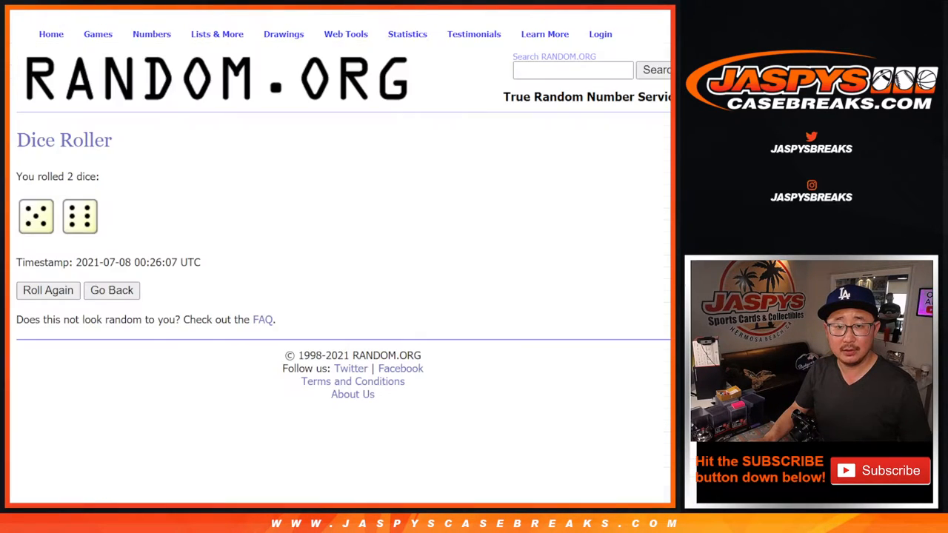
Leave the dice roller and return to the List Randomizer holding the participant names
{"action": "left_click", "coordinate": [111, 289]}
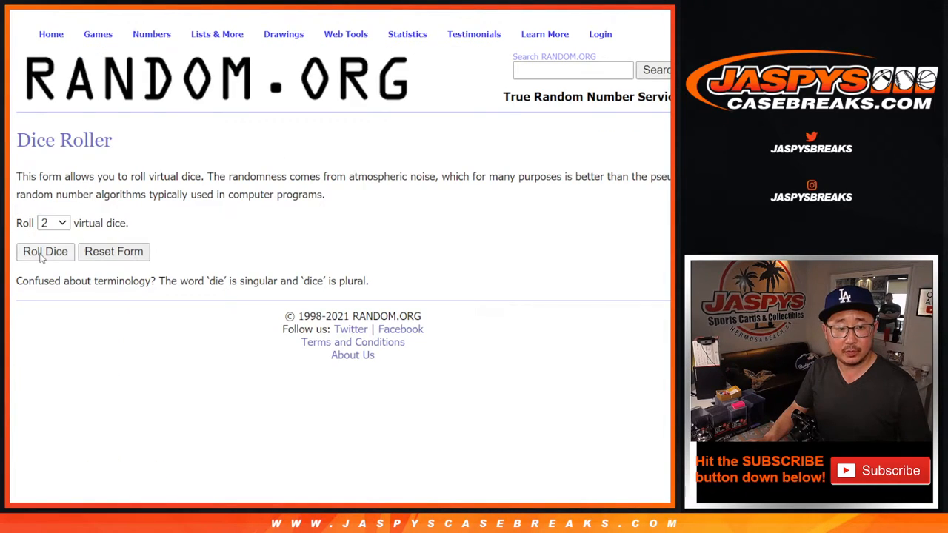
{"action": "left_click", "coordinate": [45, 251]}
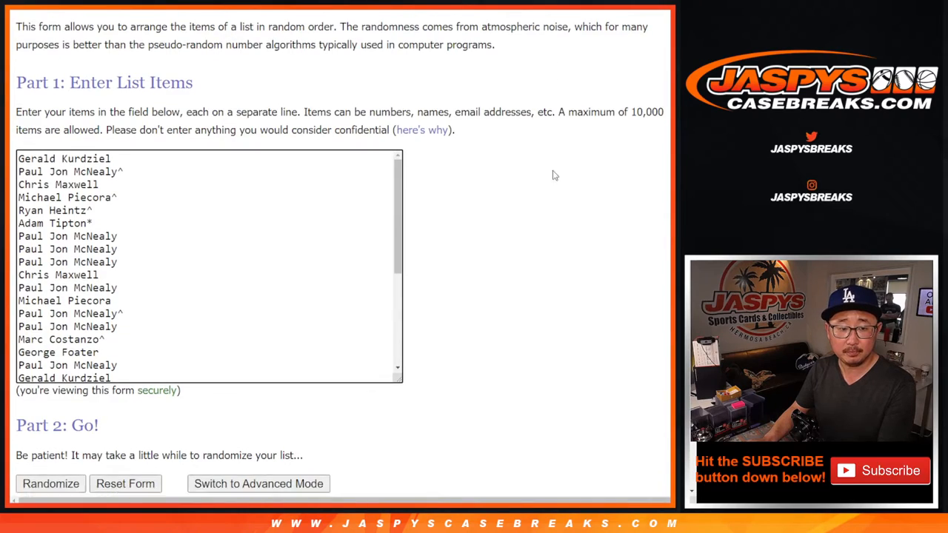
Shuffle the 32 participant names repeatedly toward seven randomizations and scroll through the order
{"action": "left_click", "coordinate": [51, 483]}
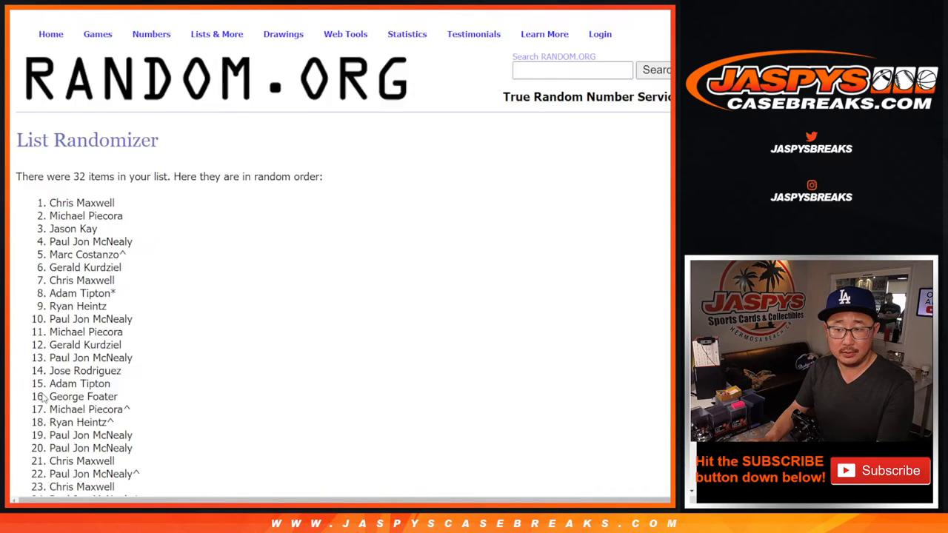
{"action": "scroll", "scroll_direction": "down", "scroll_amount": 3}
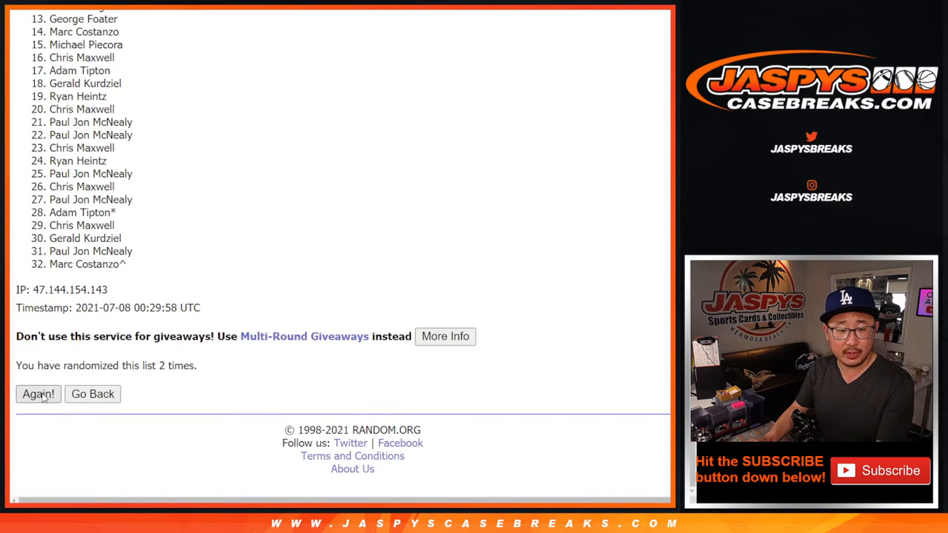
{"action": "left_click", "coordinate": [38, 394]}
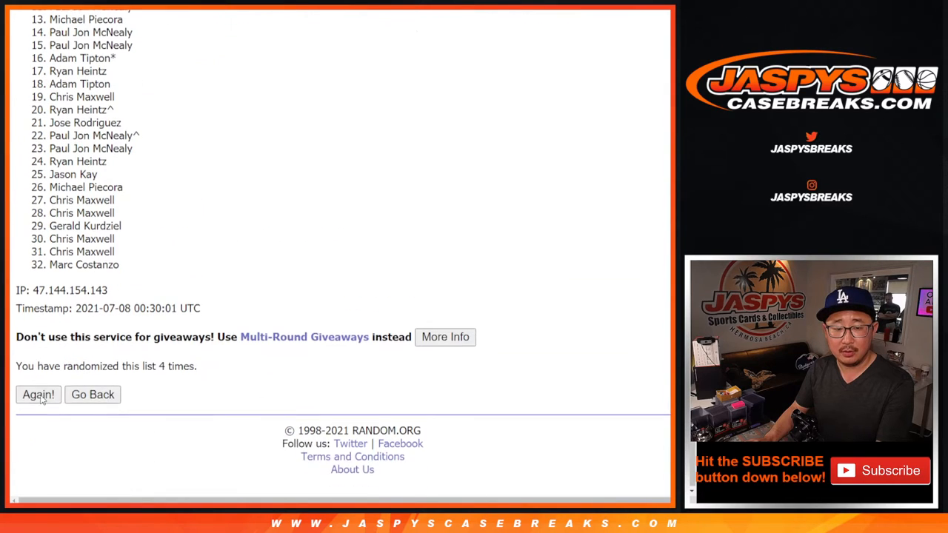
{"action": "left_click", "coordinate": [38, 394]}
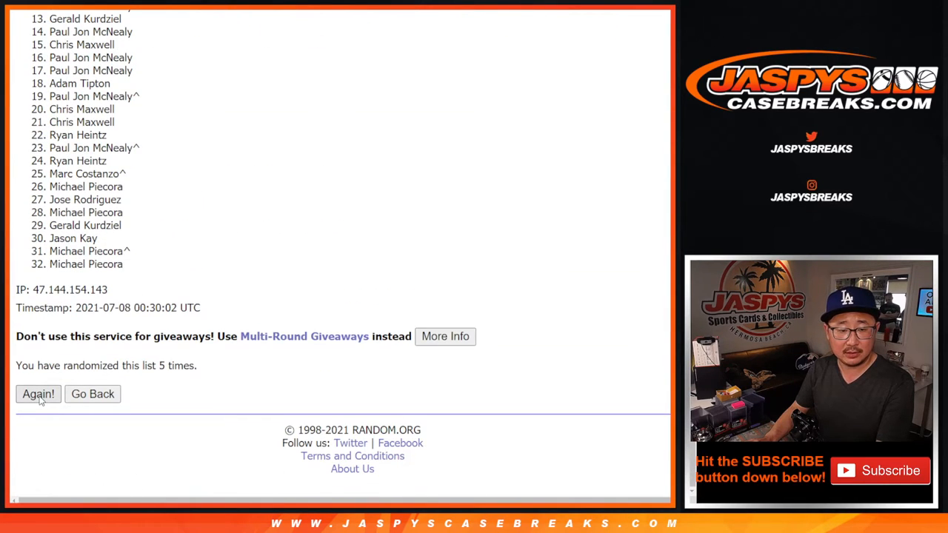
{"action": "left_click", "coordinate": [38, 393]}
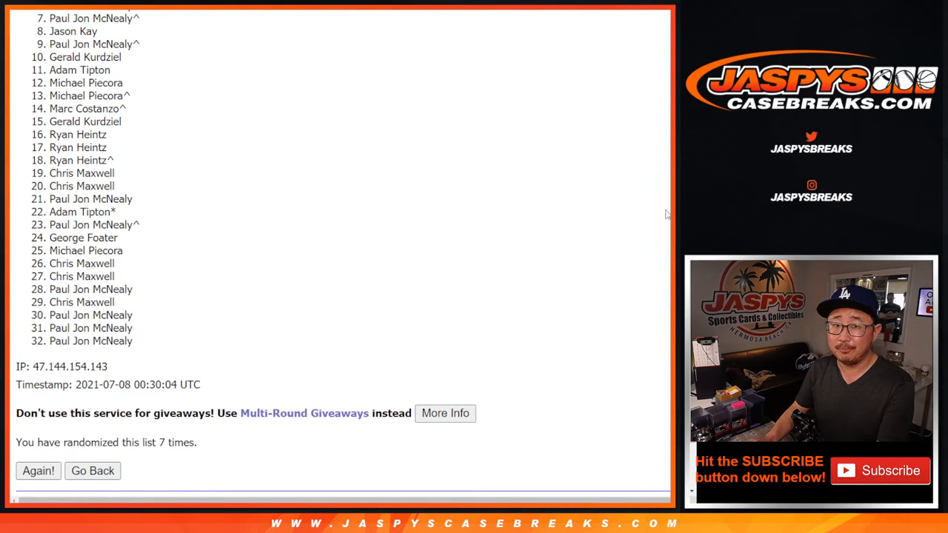
{"action": "mouse_move", "coordinate": [138, 332]}
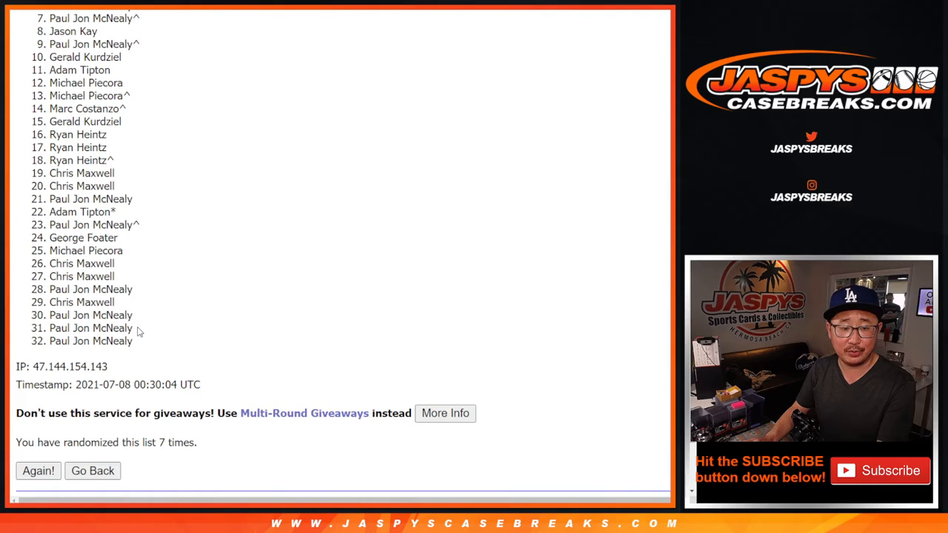
{"action": "mouse_move", "coordinate": [630, 171]}
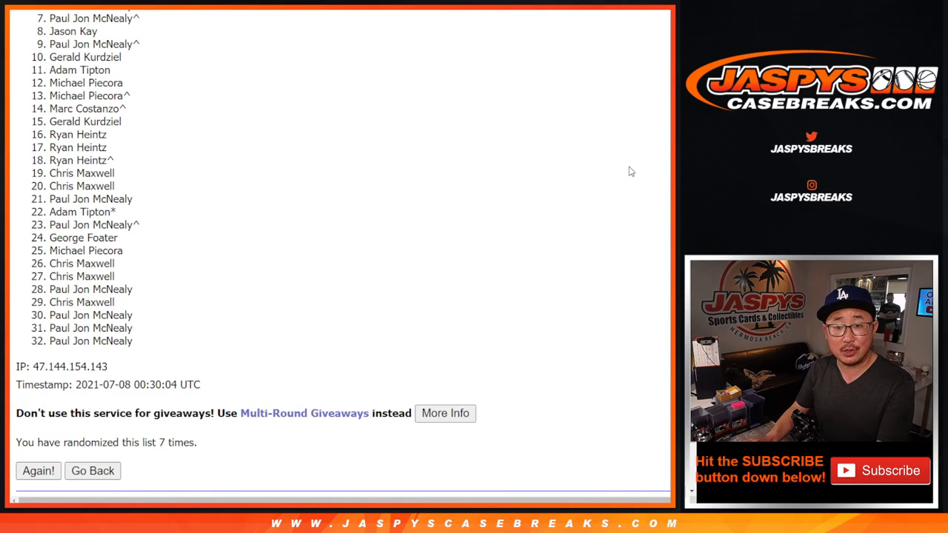
{"action": "scroll", "scroll_direction": "down", "scroll_amount": 3}
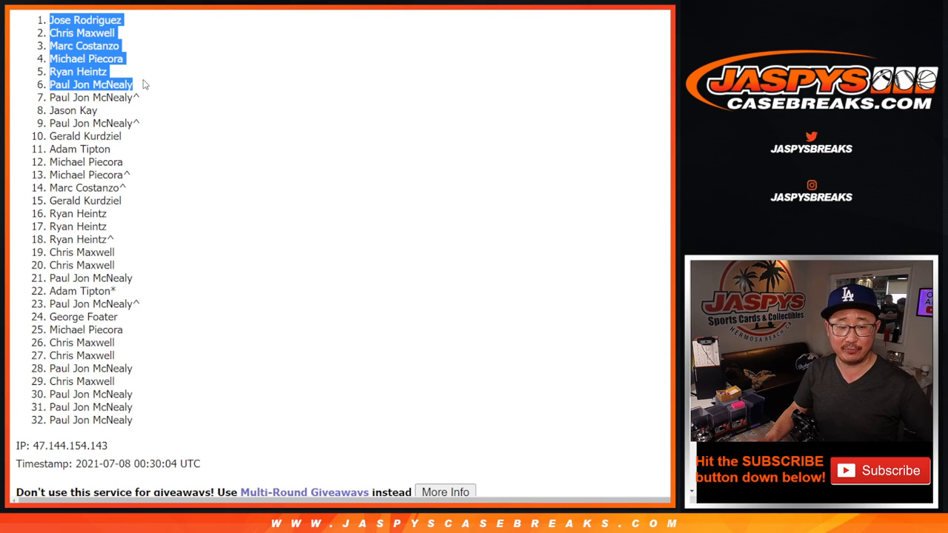
{"action": "mouse_move", "coordinate": [176, 90]}
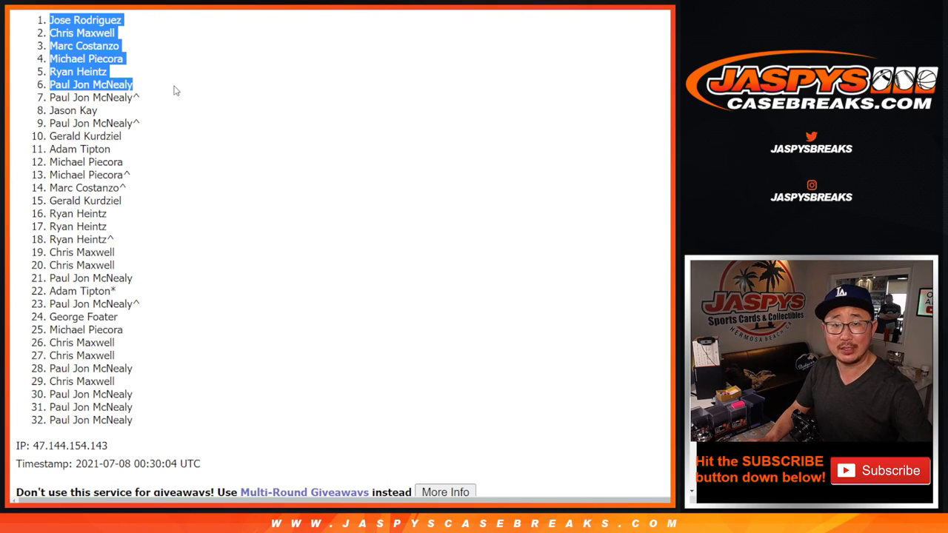